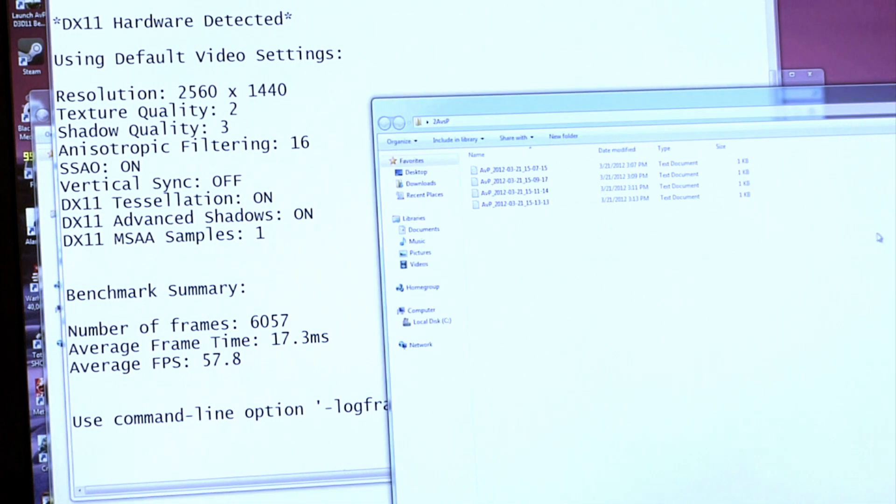
Open the AvP_2012-03-21_15-07-15 report in Notepad and enlarge its font size
{"action": "double_click", "coordinate": [511, 169]}
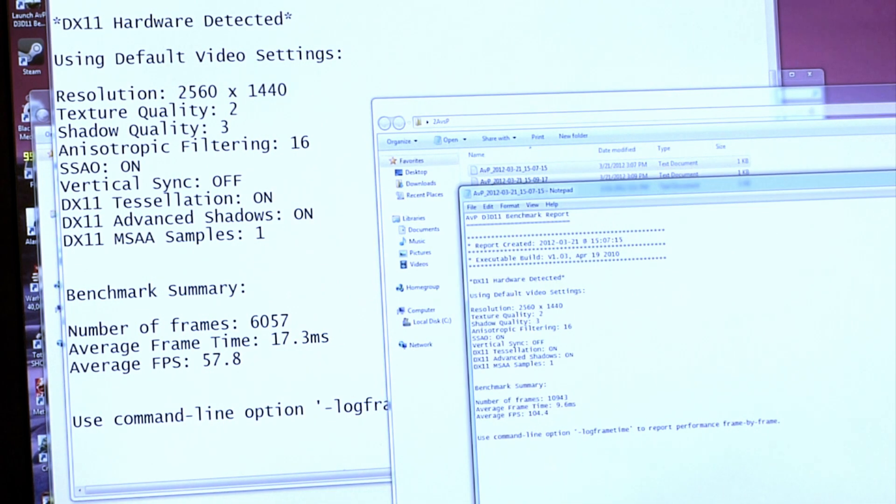
{"action": "left_click", "coordinate": [524, 201]}
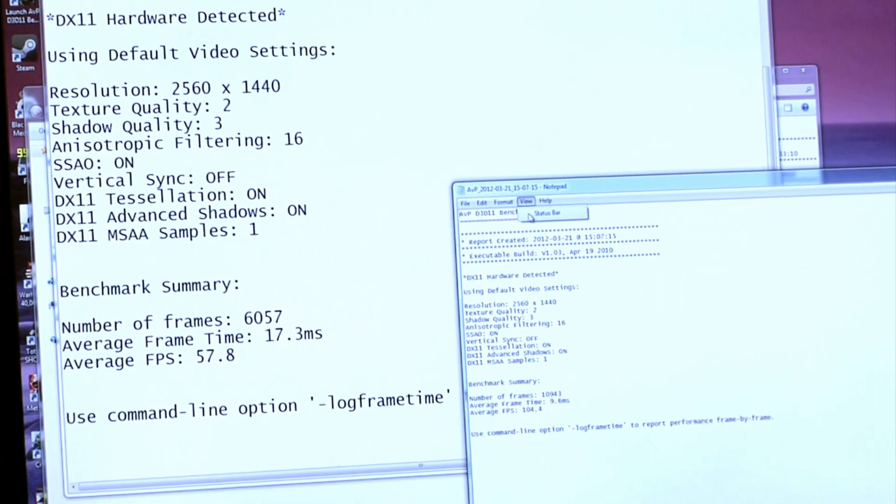
{"action": "left_click", "coordinate": [504, 201]}
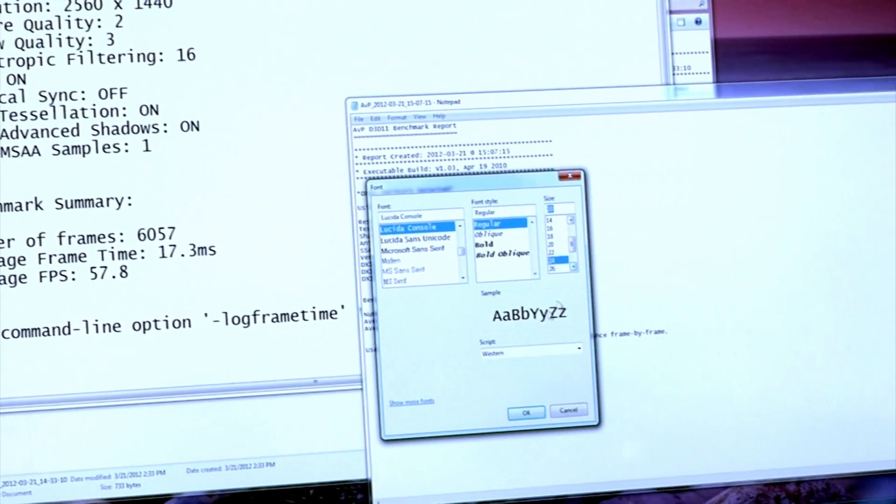
{"action": "left_click", "coordinate": [524, 412]}
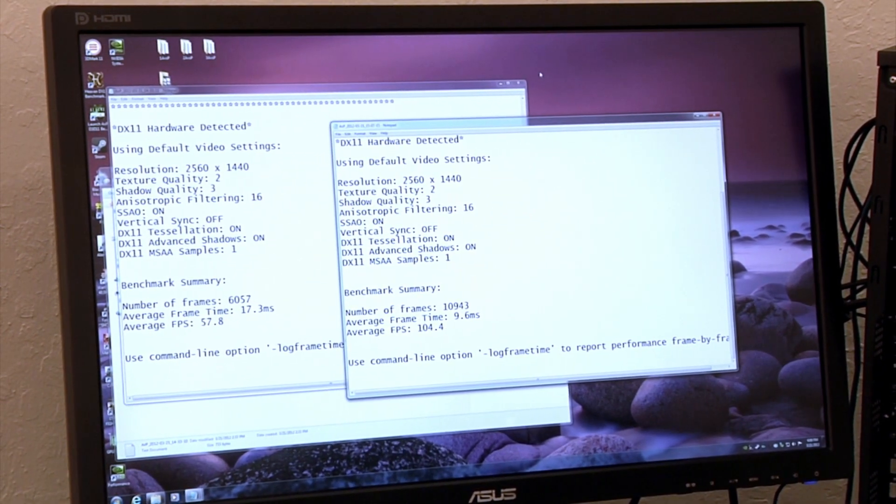
Launch NVIDIA Control Panel from the desktop's right-click menu
{"action": "right_click", "coordinate": [566, 74]}
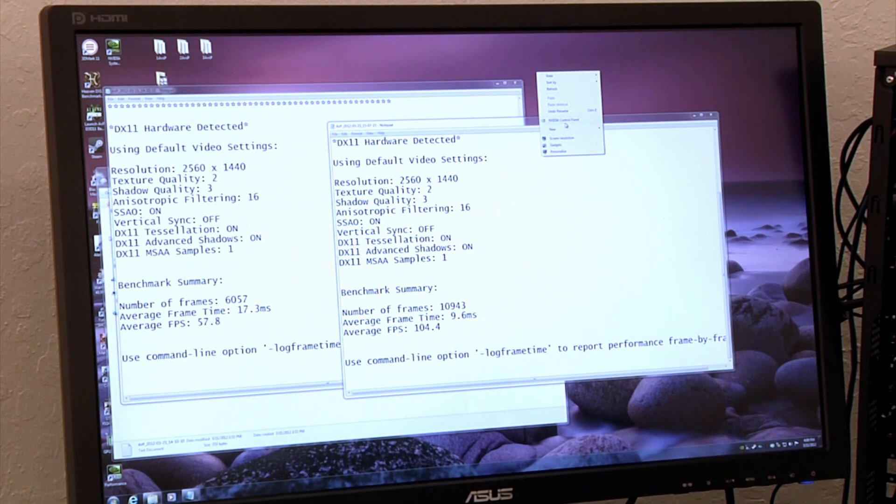
{"action": "left_click", "coordinate": [562, 119]}
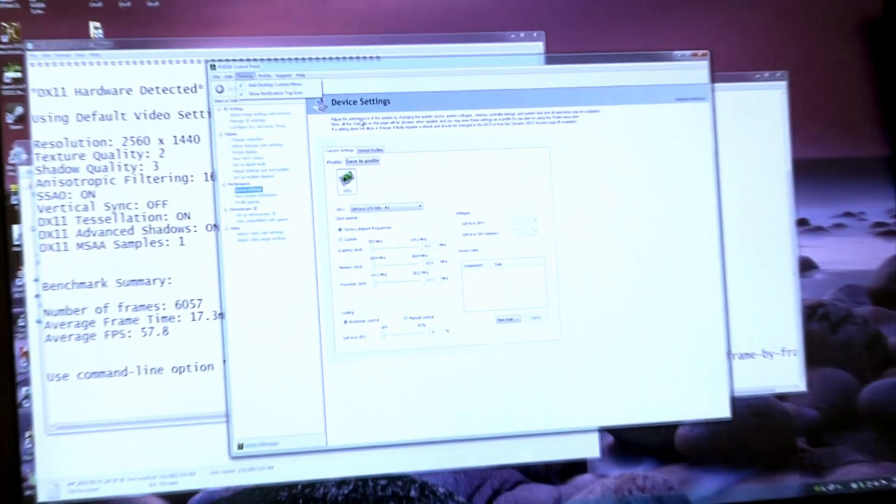
Show the Configure SLI, Surround, PhysX page and its SLI visual indicator options
{"action": "left_click", "coordinate": [196, 163]}
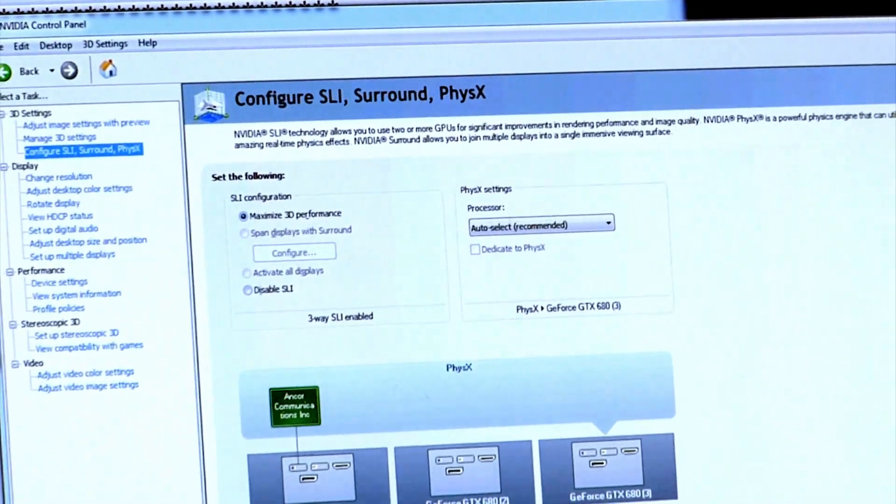
{"action": "left_click", "coordinate": [105, 44]}
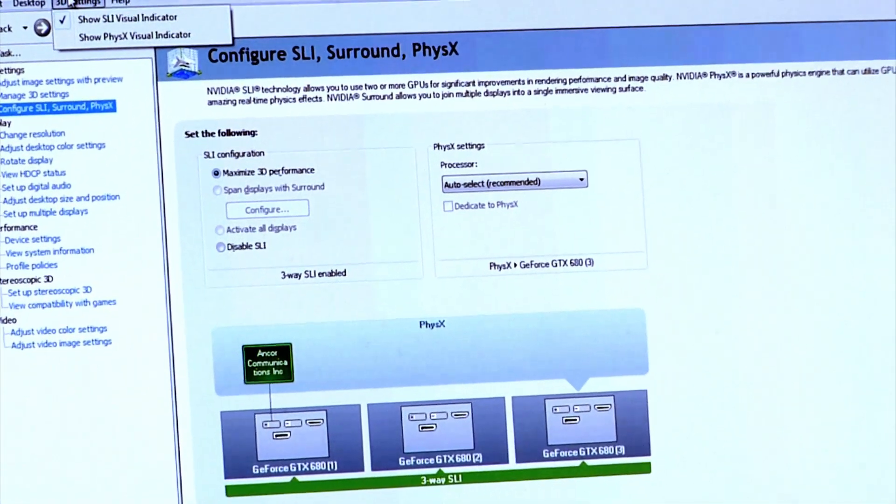